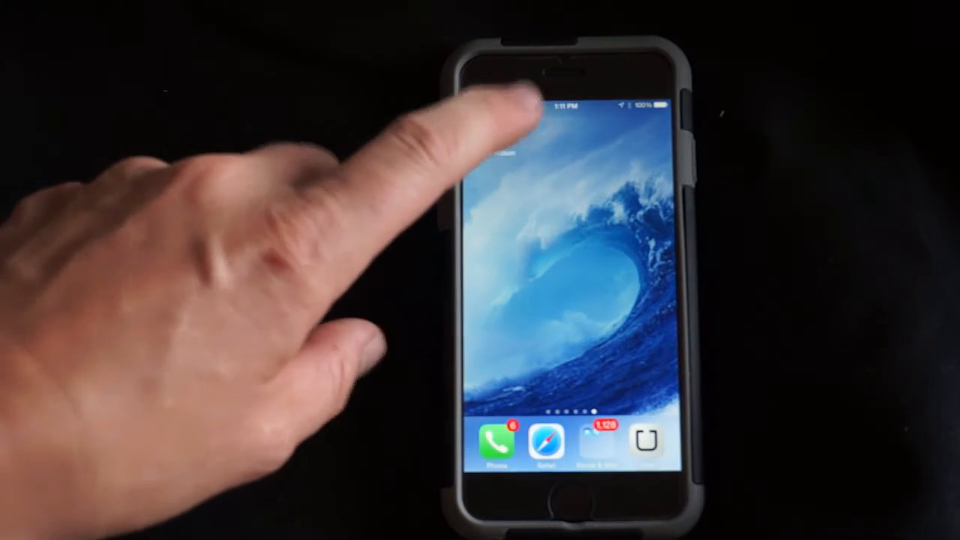
# Step: Launch the Ask Dr. Watson app from the iPhone home screen
pyautogui.click(565, 491)
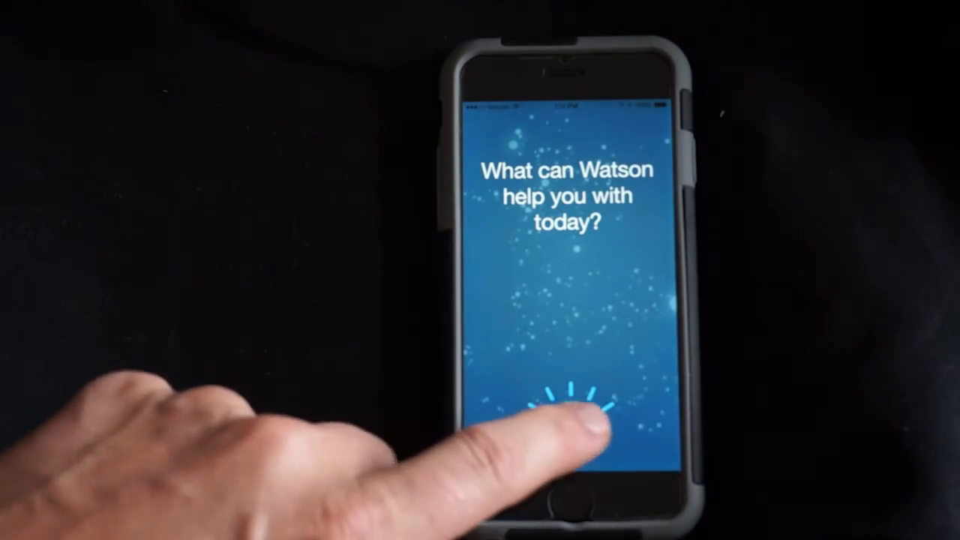
pyautogui.click(570, 420)
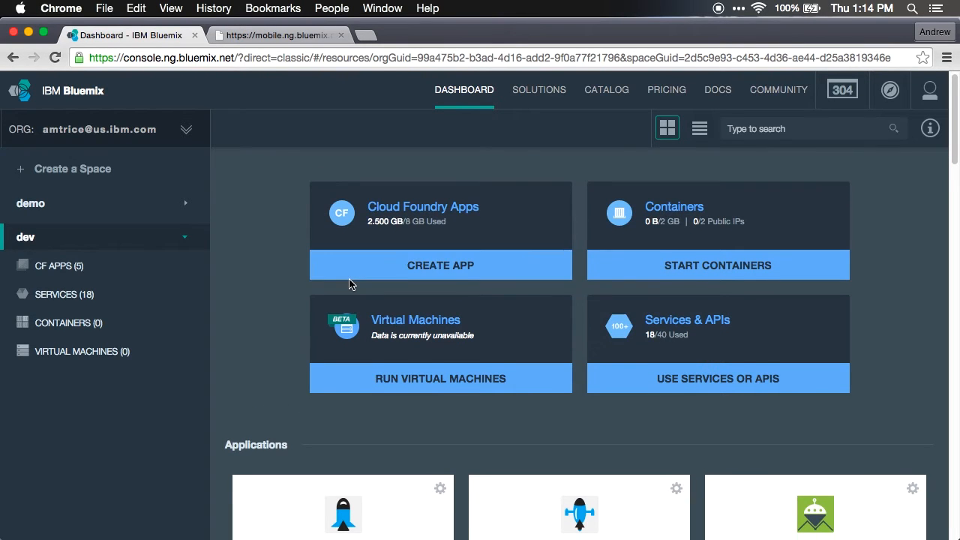
# Step: Open the Ask-Dr-Watson tile under Applications on the Bluemix dashboard
pyautogui.scroll(-3)
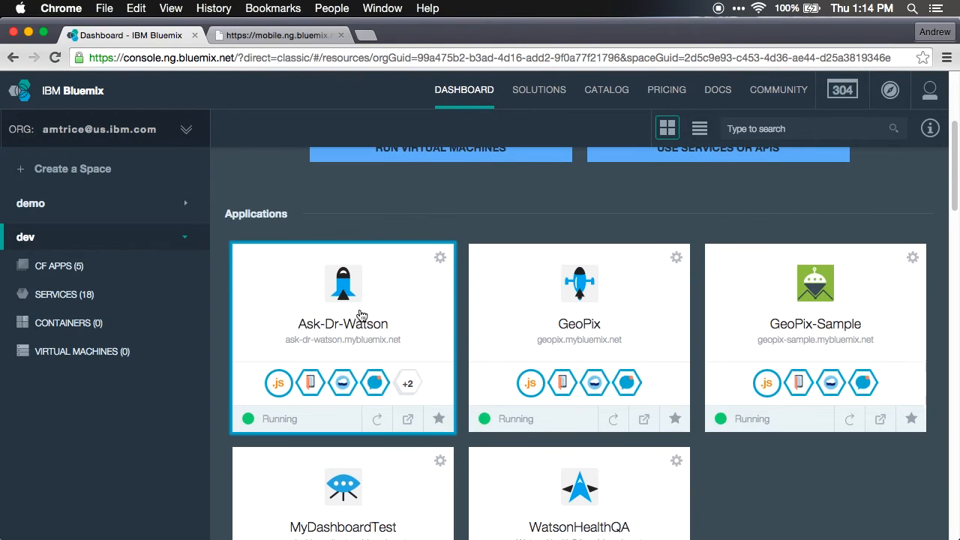
pyautogui.moveTo(343, 292)
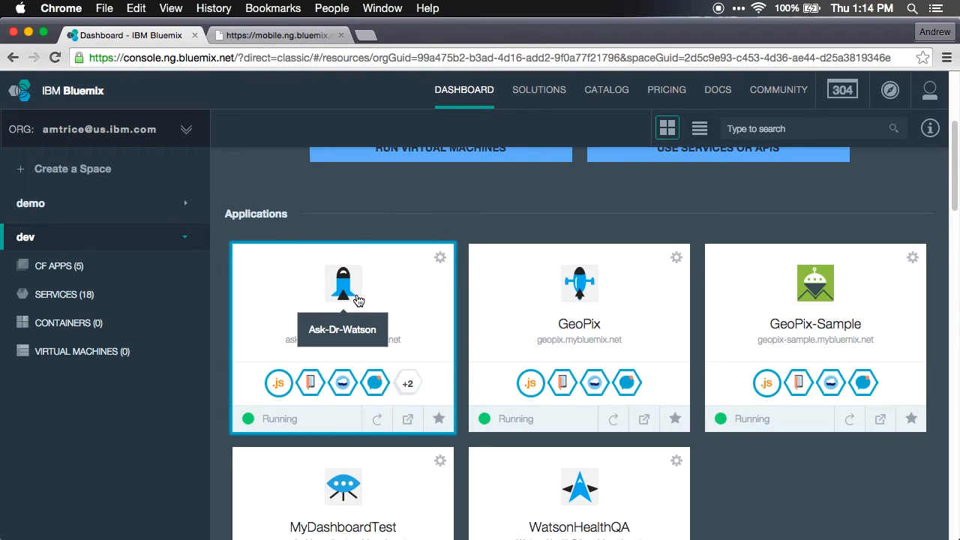
pyautogui.click(342, 300)
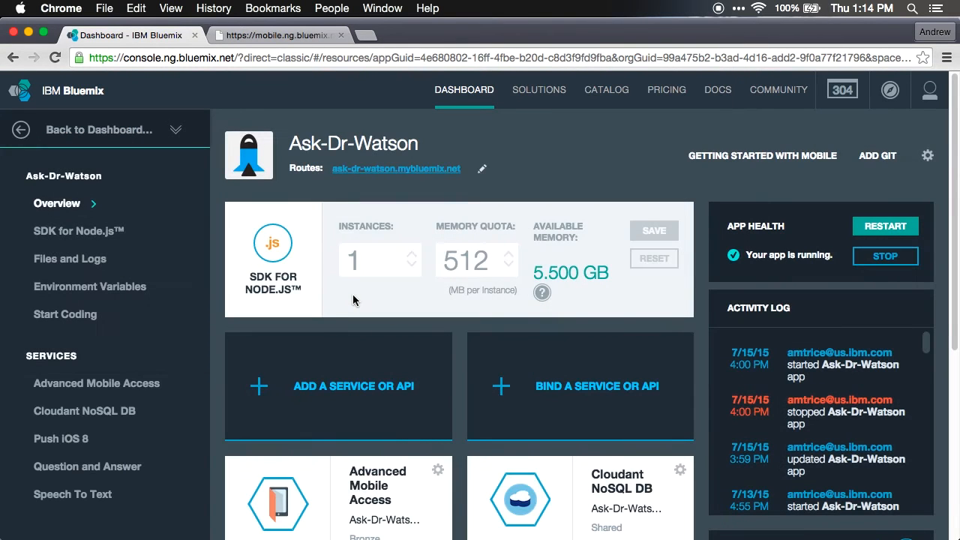
pyautogui.moveTo(347, 322)
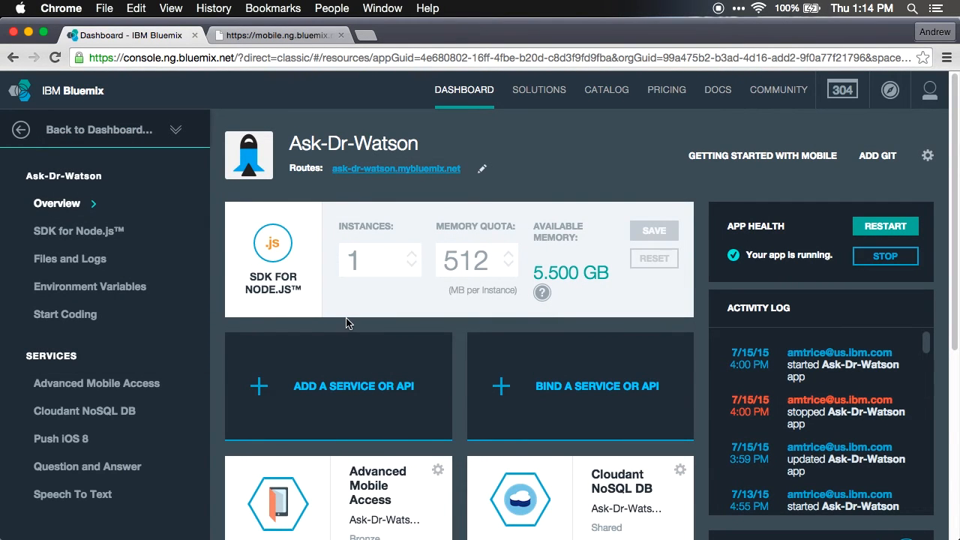
pyautogui.moveTo(272, 244)
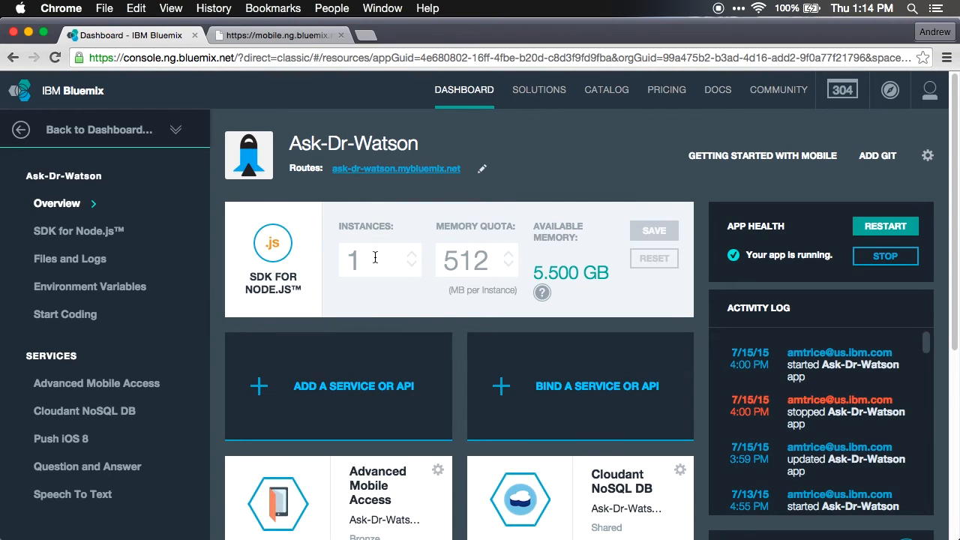
pyautogui.moveTo(368, 283)
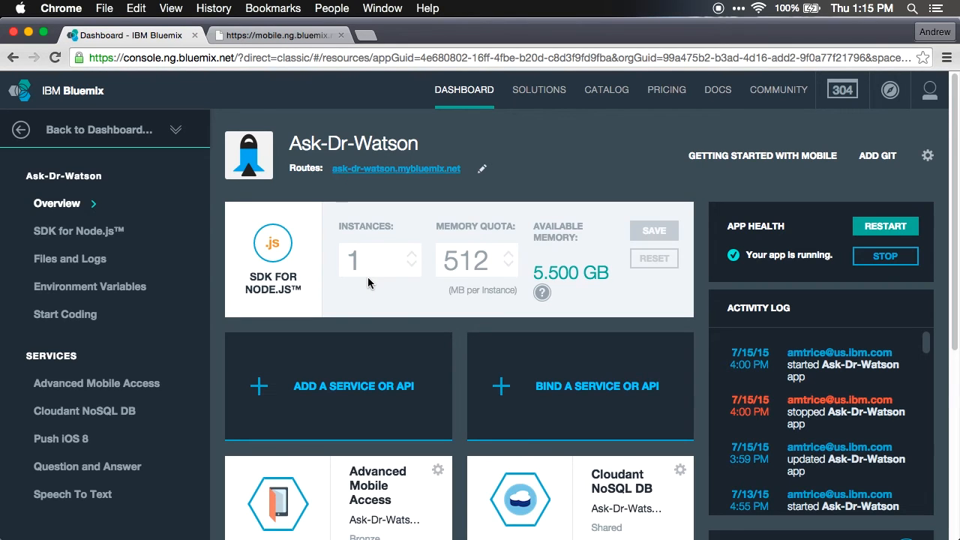
pyautogui.scroll(-3)
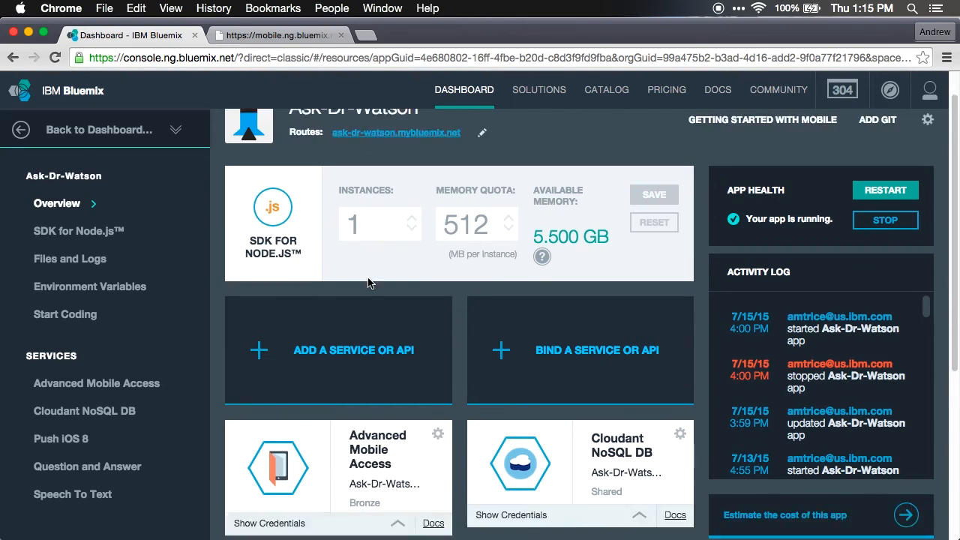
pyautogui.scroll(-3)
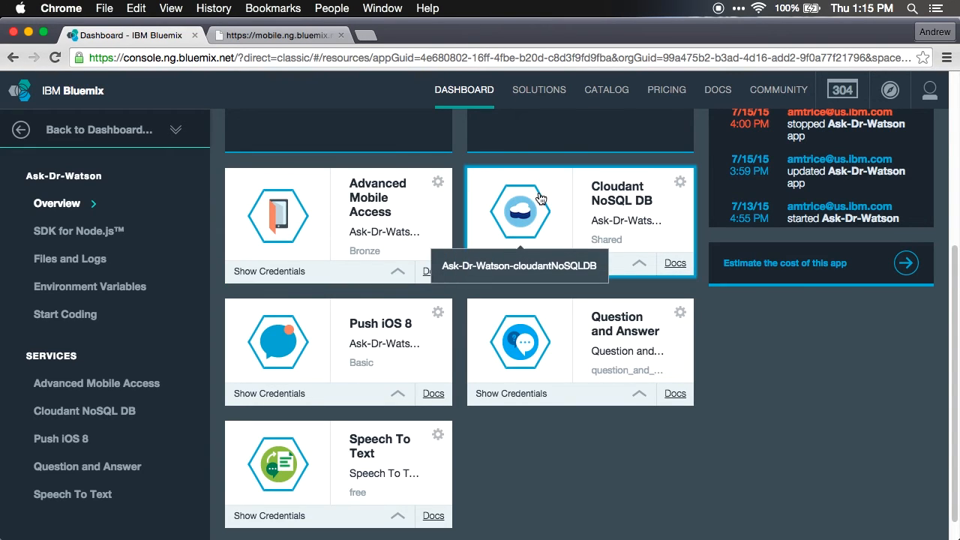
pyautogui.moveTo(309, 325)
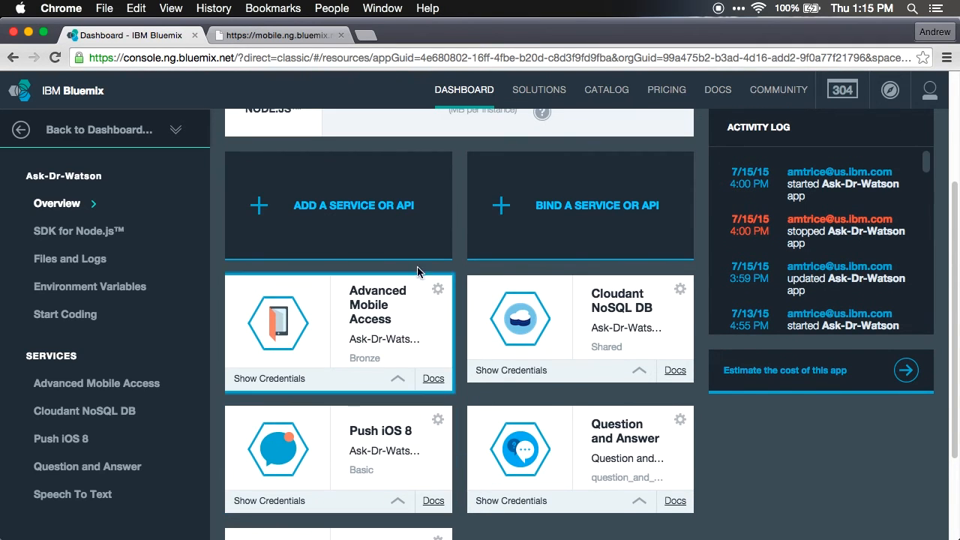
pyautogui.moveTo(347, 206)
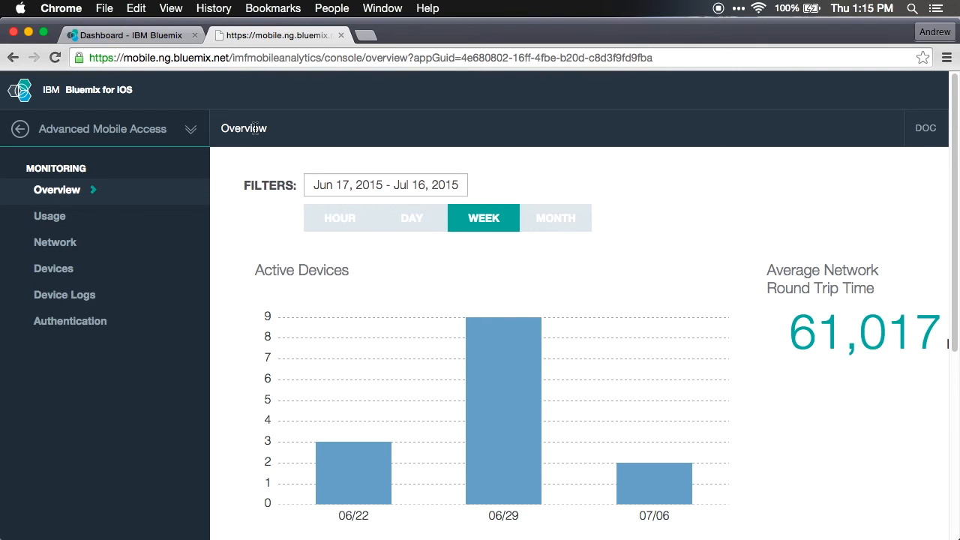
pyautogui.moveTo(316, 288)
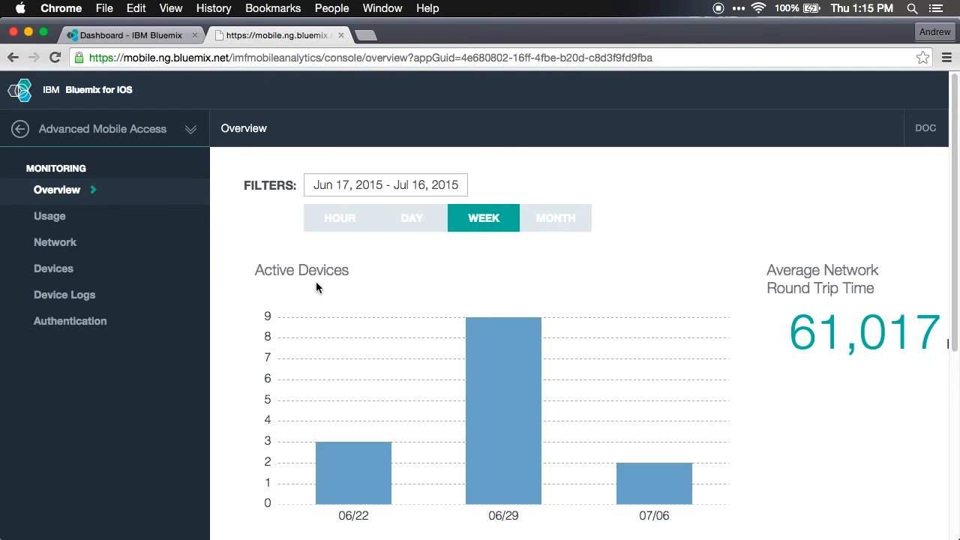
pyautogui.moveTo(353, 450)
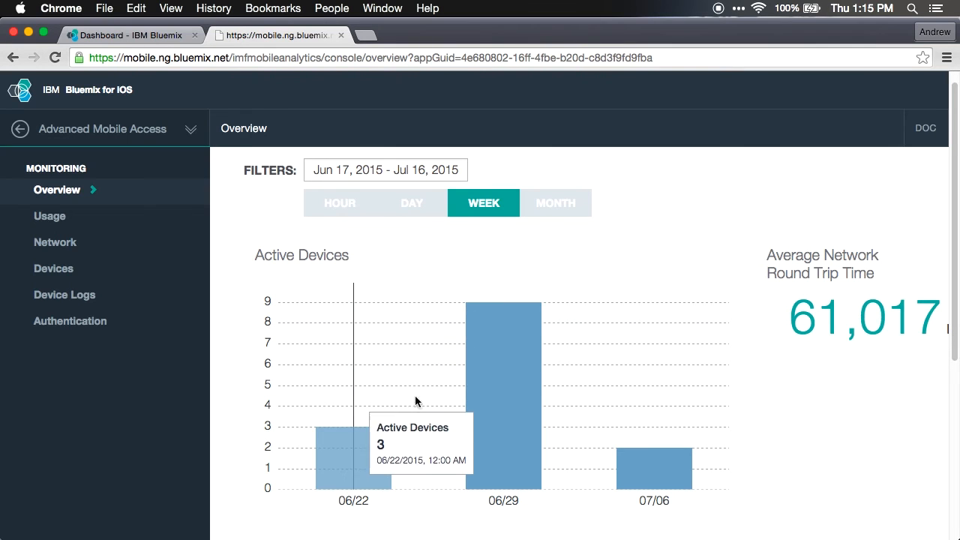
# Step: Expand the ask-dr-watson.mybluemix.net row under Service Network Requests
pyautogui.scroll(-3)
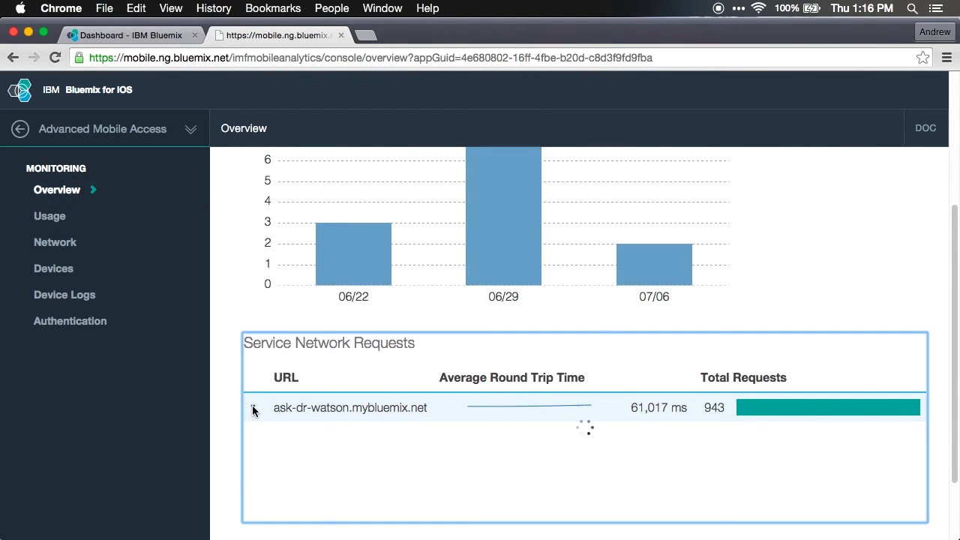
pyautogui.click(254, 408)
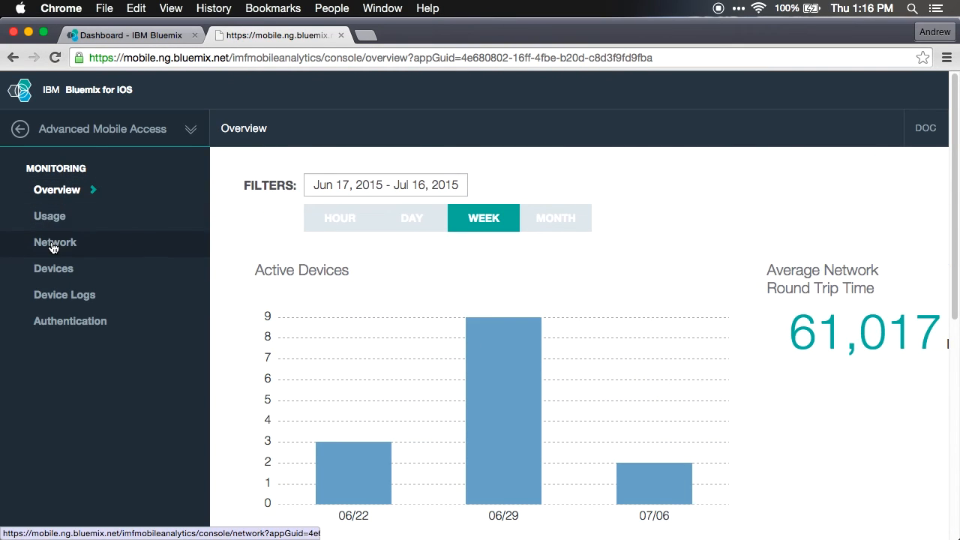
# Step: Open the Network charts and switch round trip time from day to hour view
pyautogui.click(54, 242)
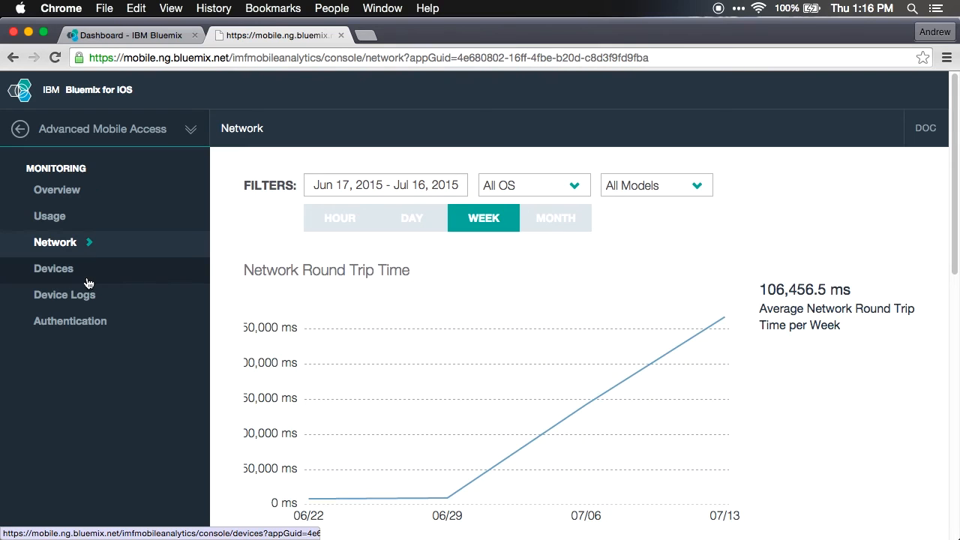
pyautogui.moveTo(540, 382)
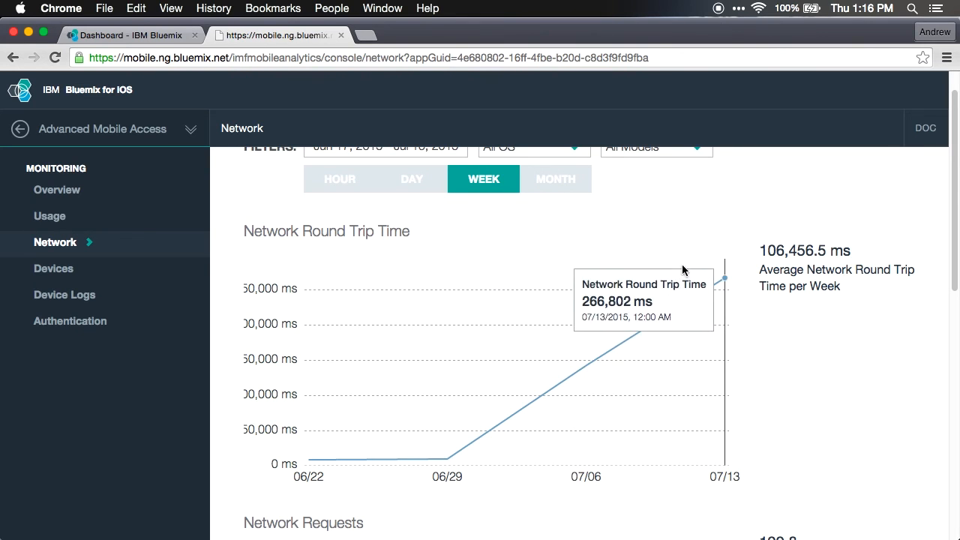
pyautogui.click(411, 179)
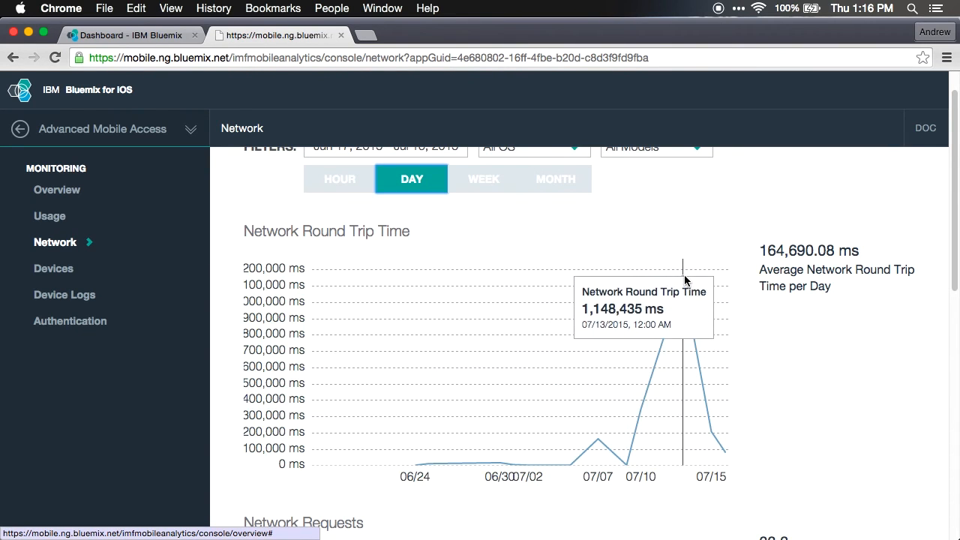
pyautogui.moveTo(689, 283)
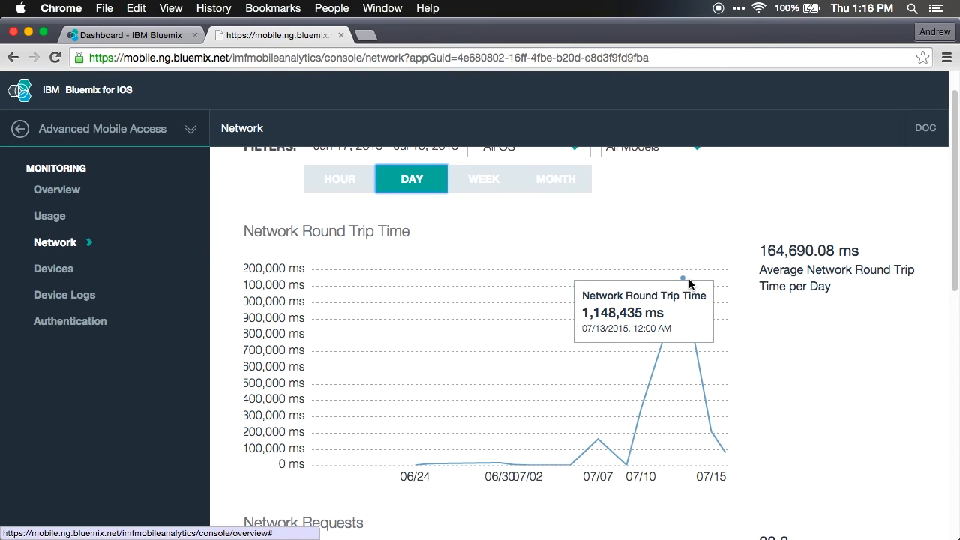
pyautogui.moveTo(690, 236)
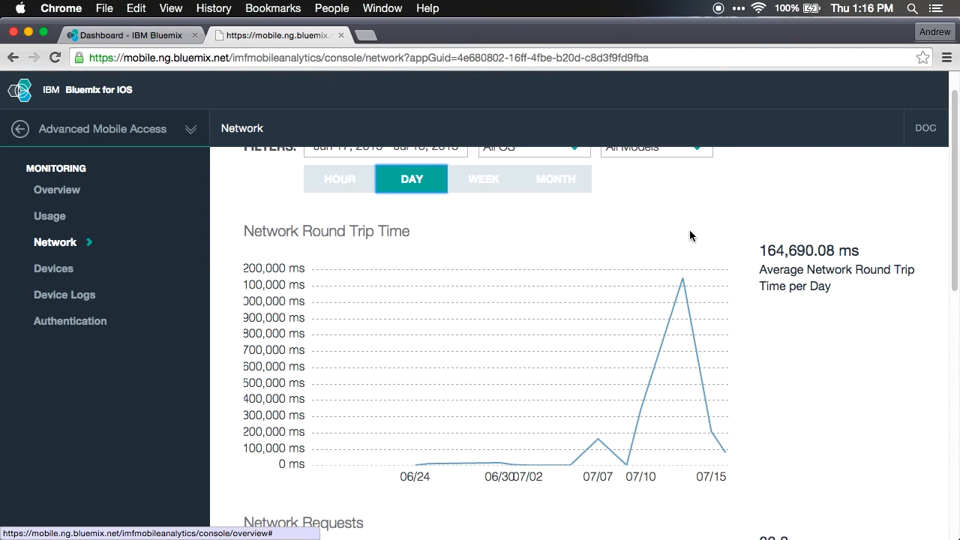
pyautogui.moveTo(703, 237)
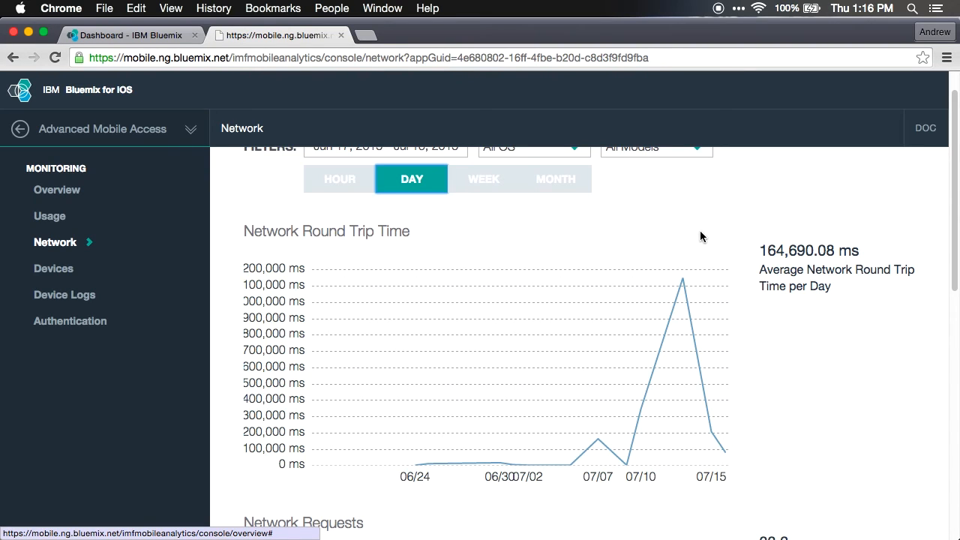
pyautogui.click(339, 179)
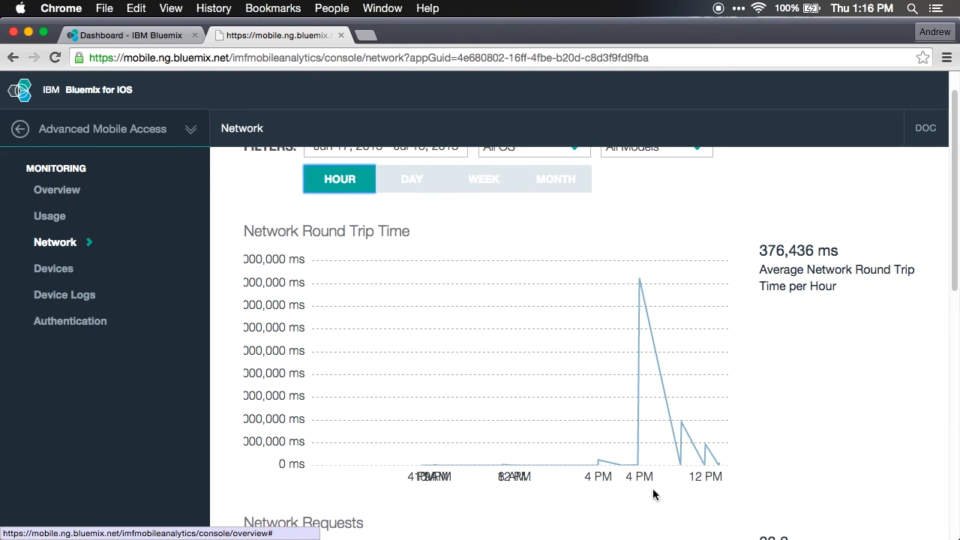
pyautogui.moveTo(639, 281)
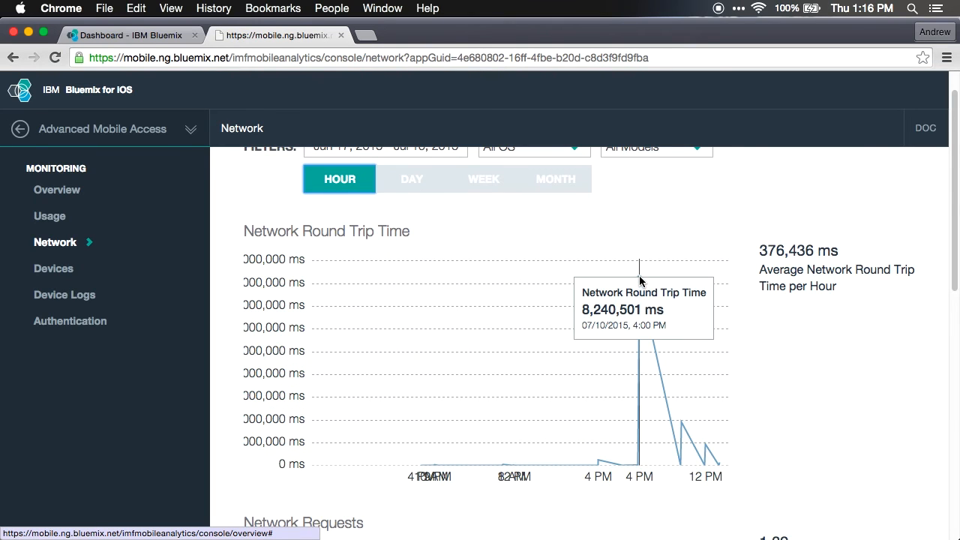
pyautogui.moveTo(683, 465)
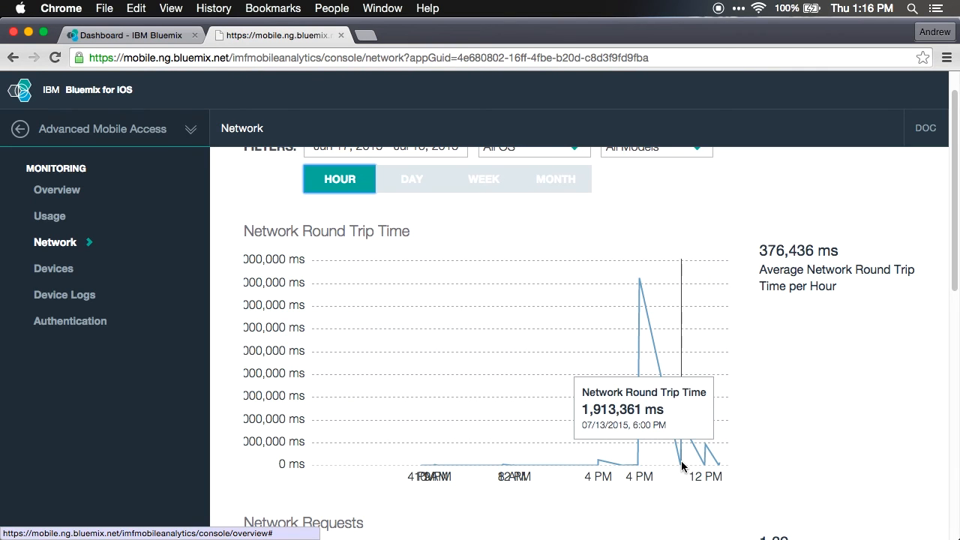
pyautogui.moveTo(803, 442)
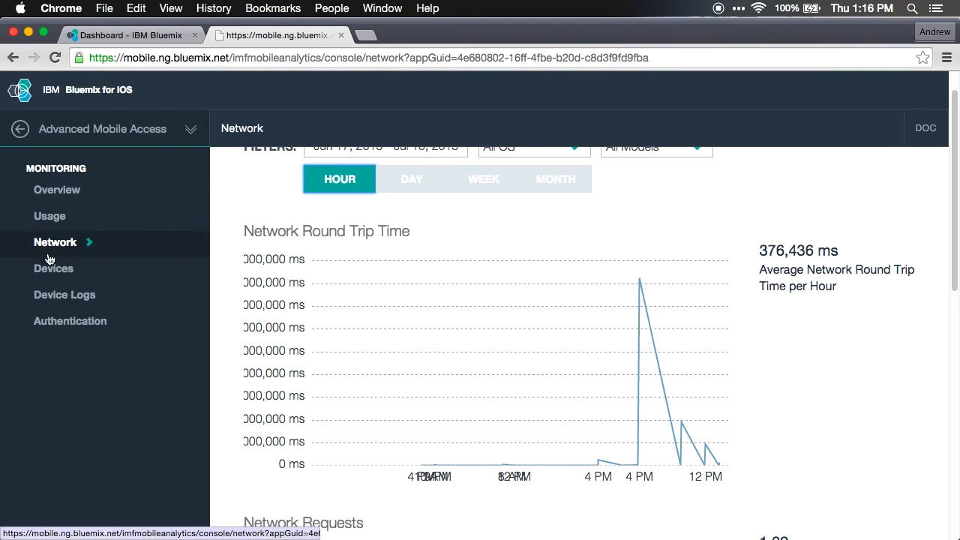
# Step: Collapse the ask-dr-watson.mybluemix.net request breakdown and open the Device Logs page
pyautogui.scroll(-3)
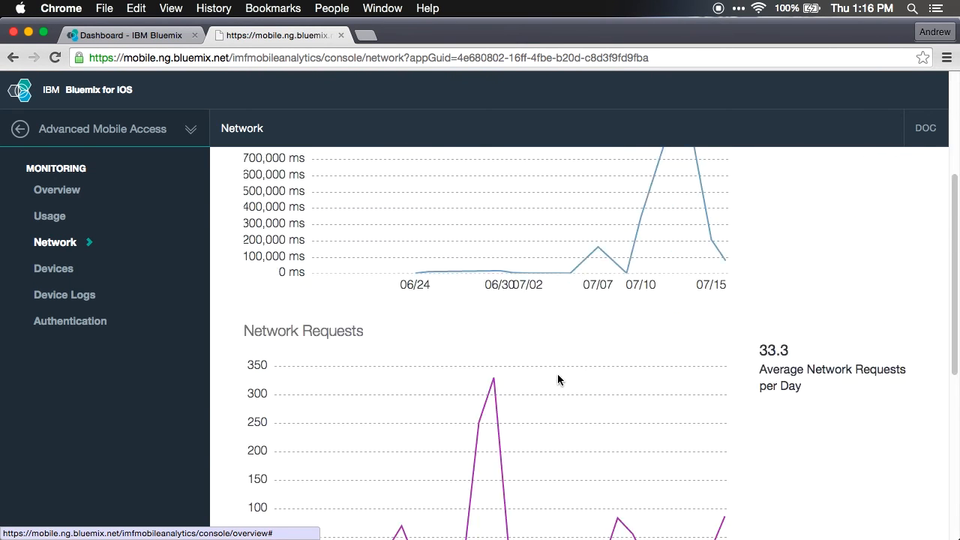
pyautogui.scroll(-3)
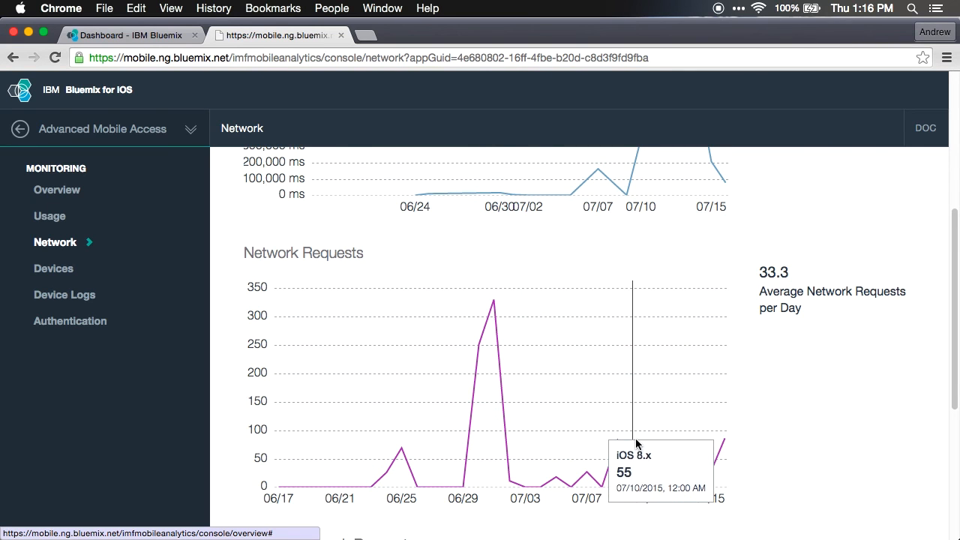
pyautogui.moveTo(722, 440)
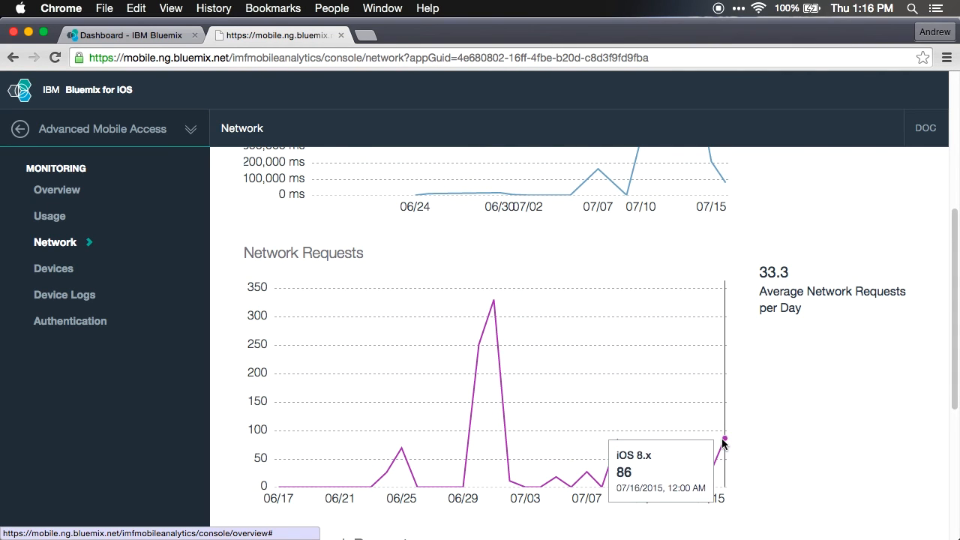
pyautogui.scroll(-3)
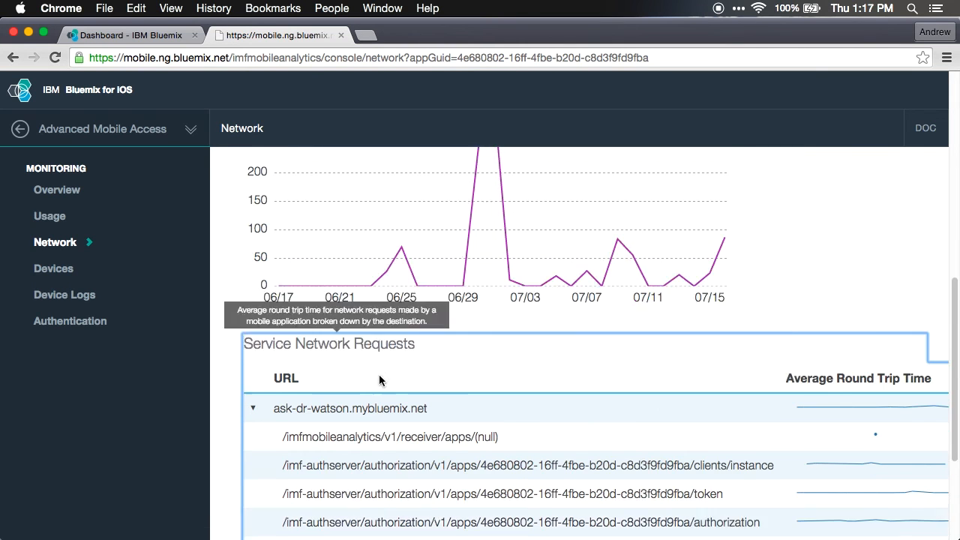
pyautogui.scroll(-3)
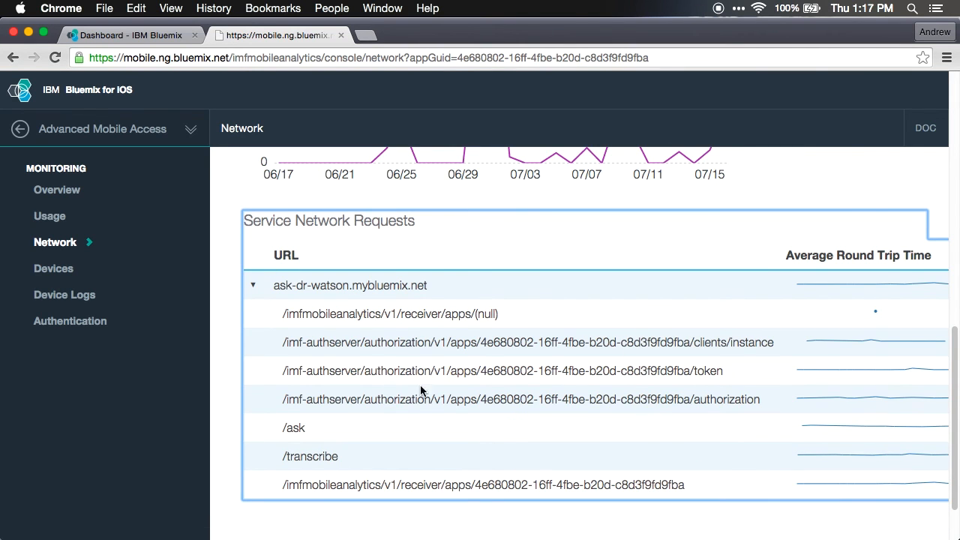
pyautogui.click(253, 285)
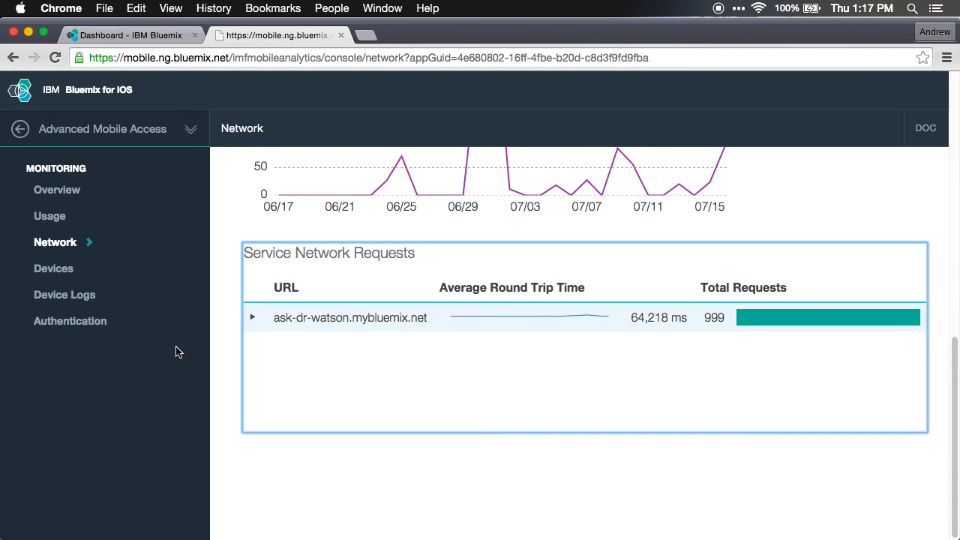
pyautogui.click(65, 294)
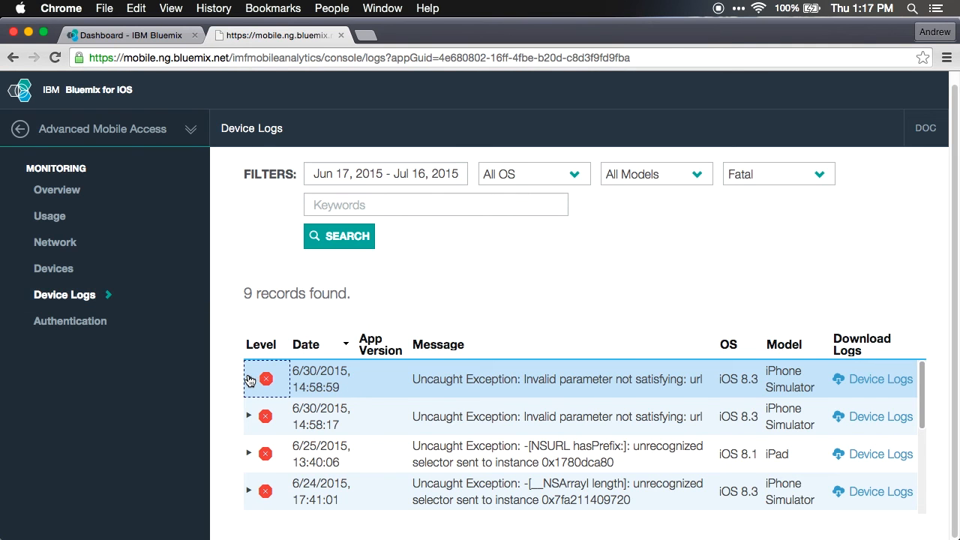
# Step: View the first Fatal log's stack trace, then filter logs to Info level
pyautogui.click(249, 379)
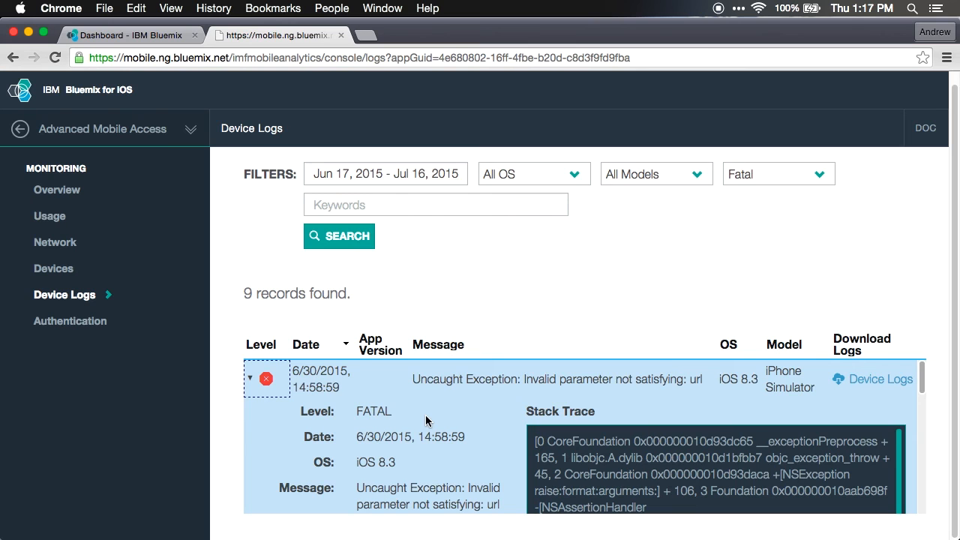
pyautogui.click(778, 173)
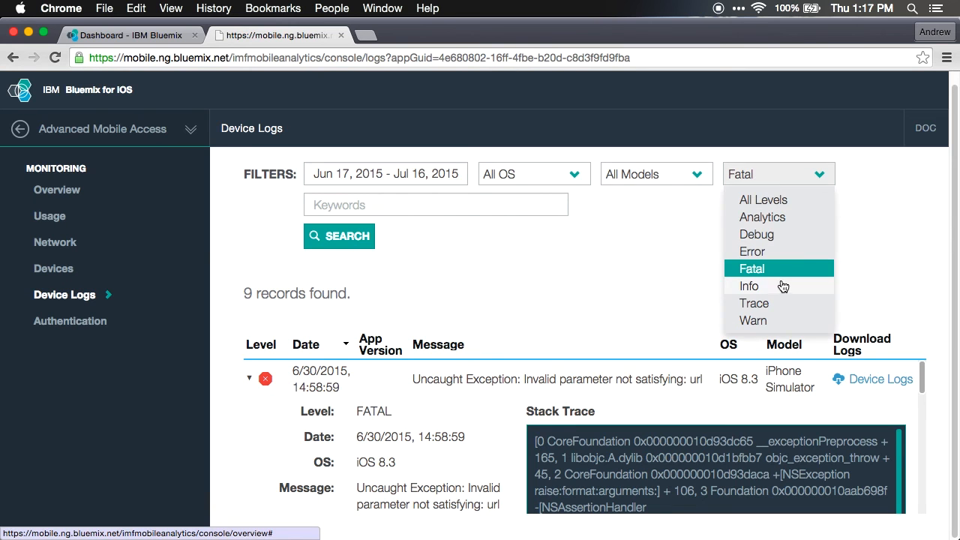
pyautogui.click(748, 286)
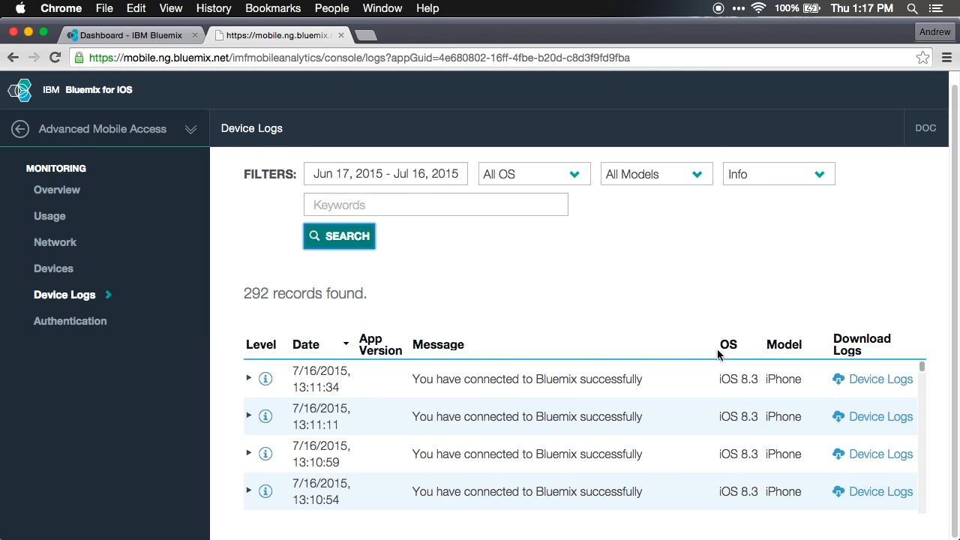
pyautogui.scroll(-3)
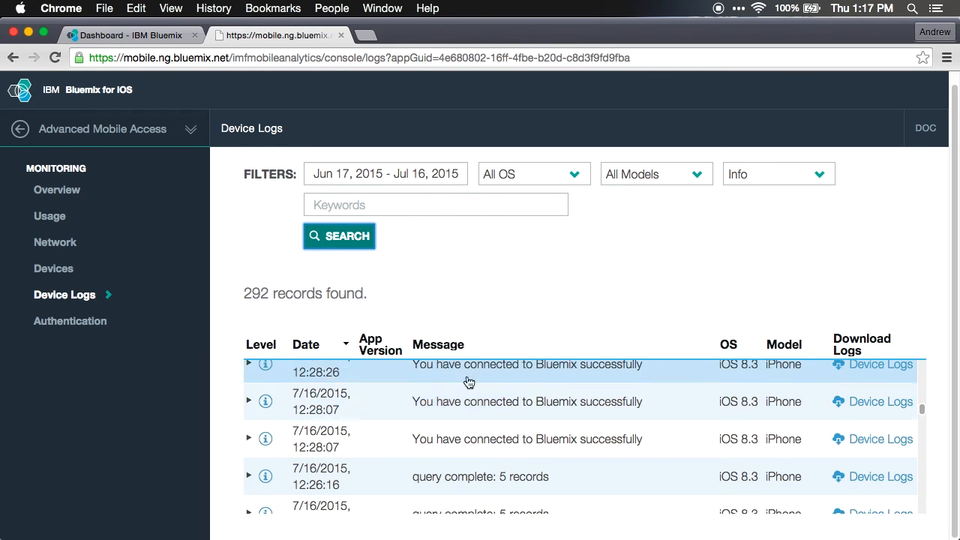
pyautogui.scroll(-3)
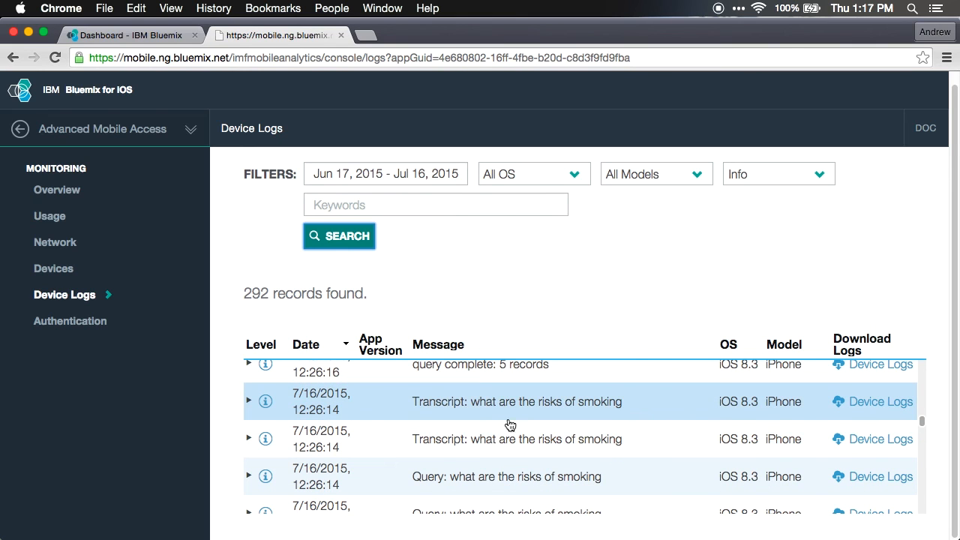
pyautogui.moveTo(480, 407)
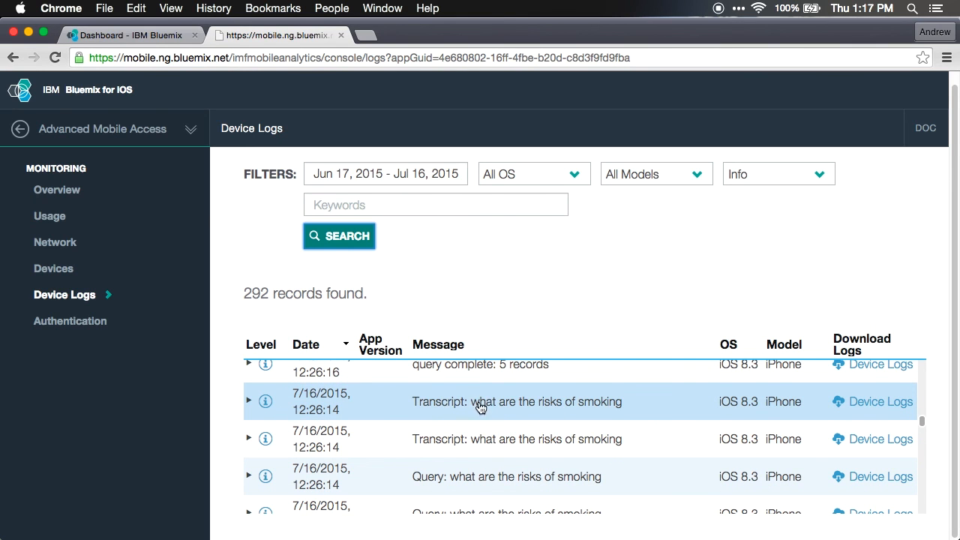